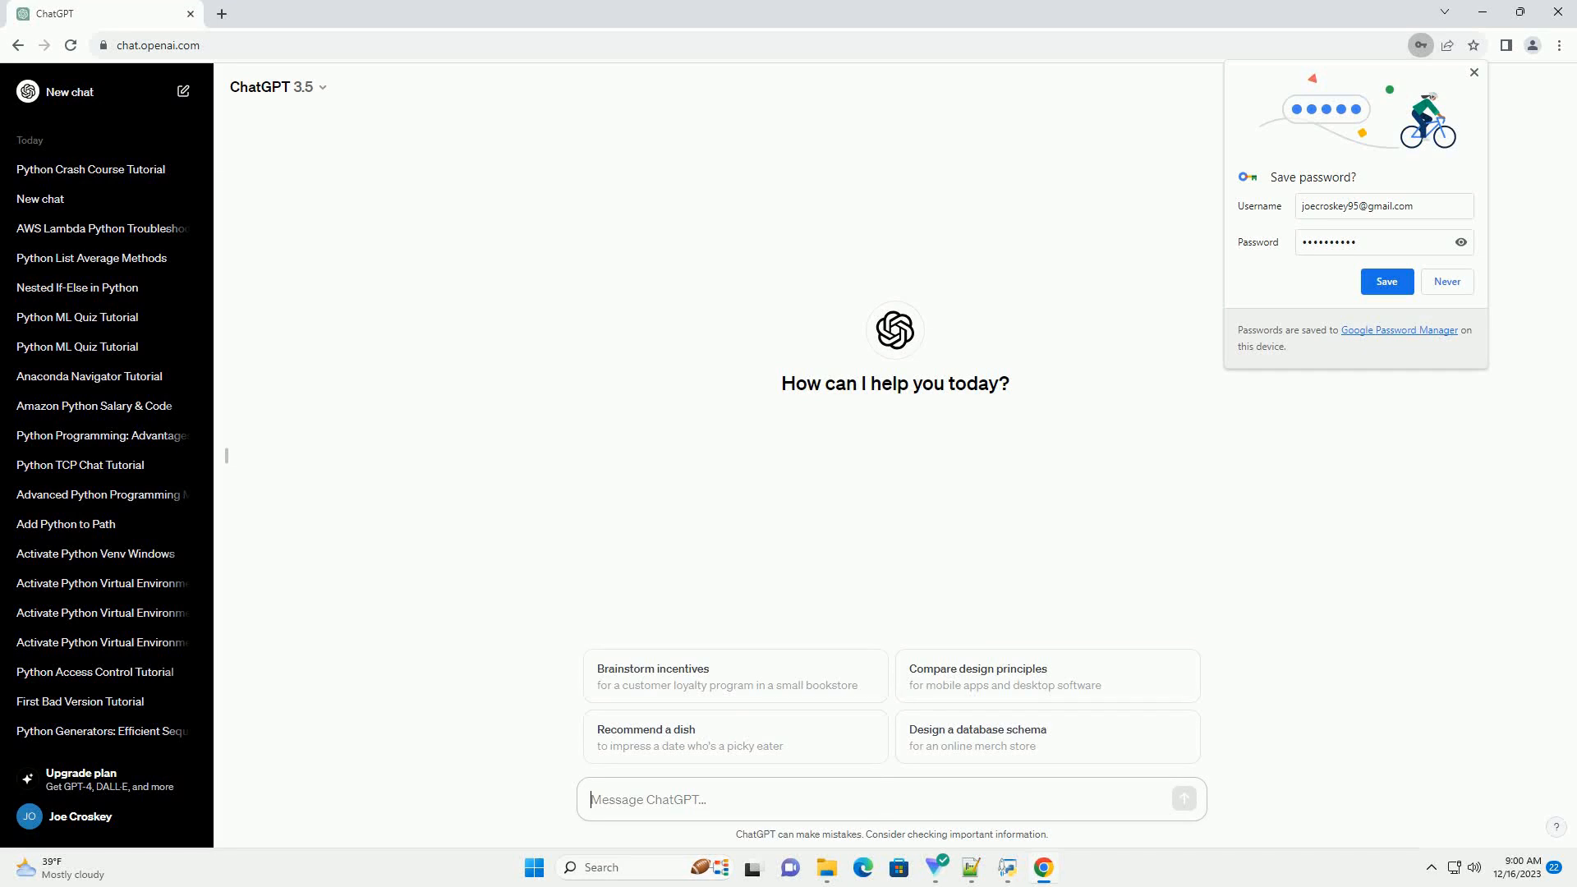
Step: Send the prompt asking ChatGPT to explain Python OOP with a book recommendation
key(Enter)
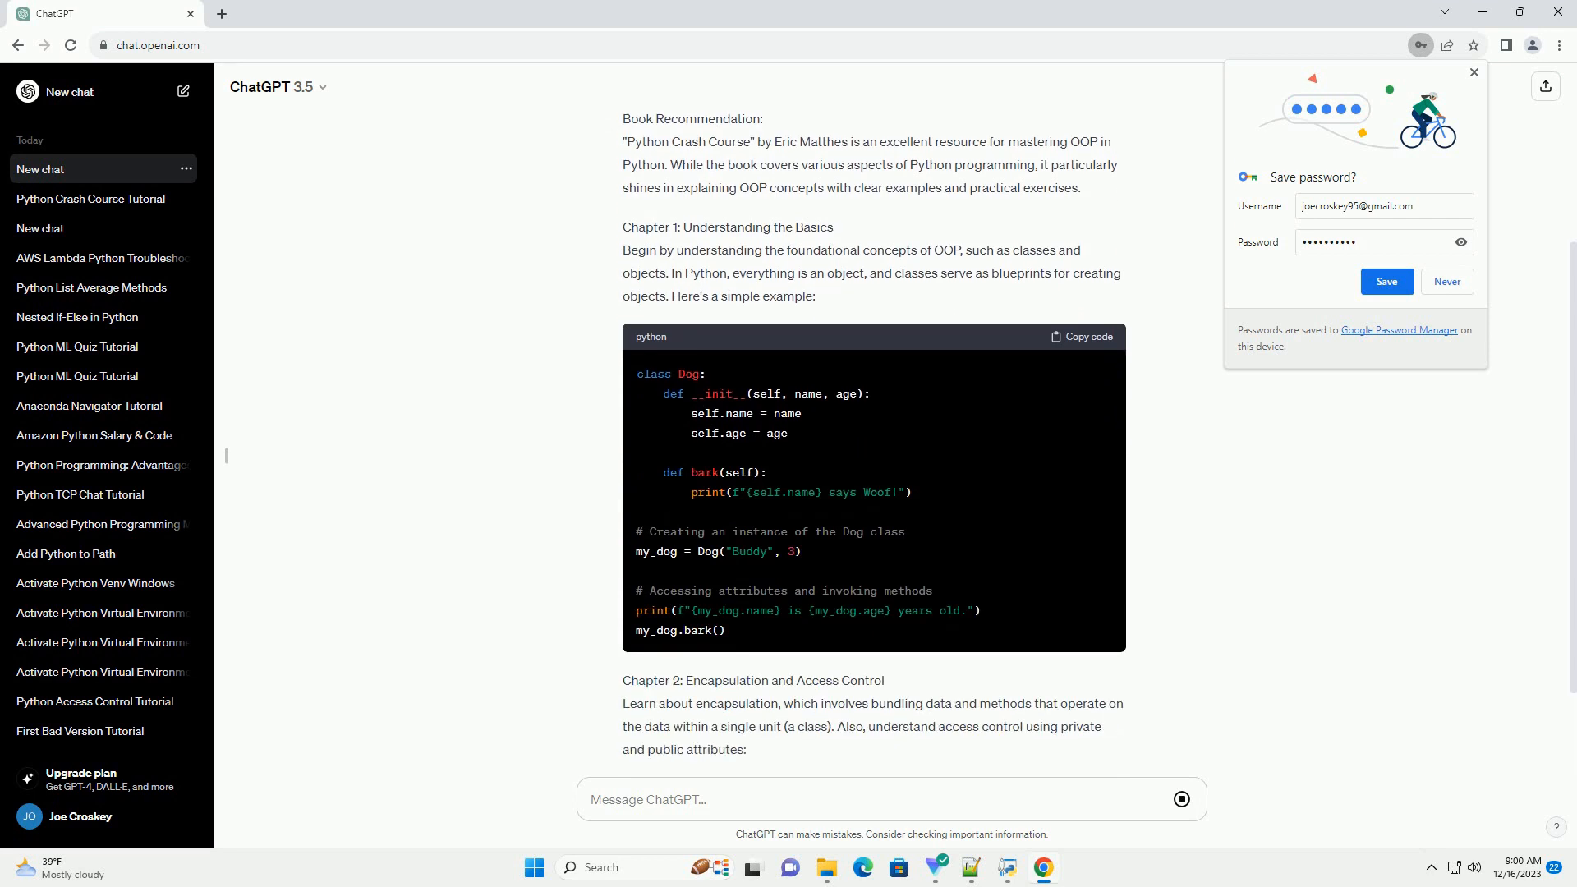
Step: Follow the generating answer through the BankAccount encapsulation code into Chapter 3 on inheritance
scroll(down, 3)
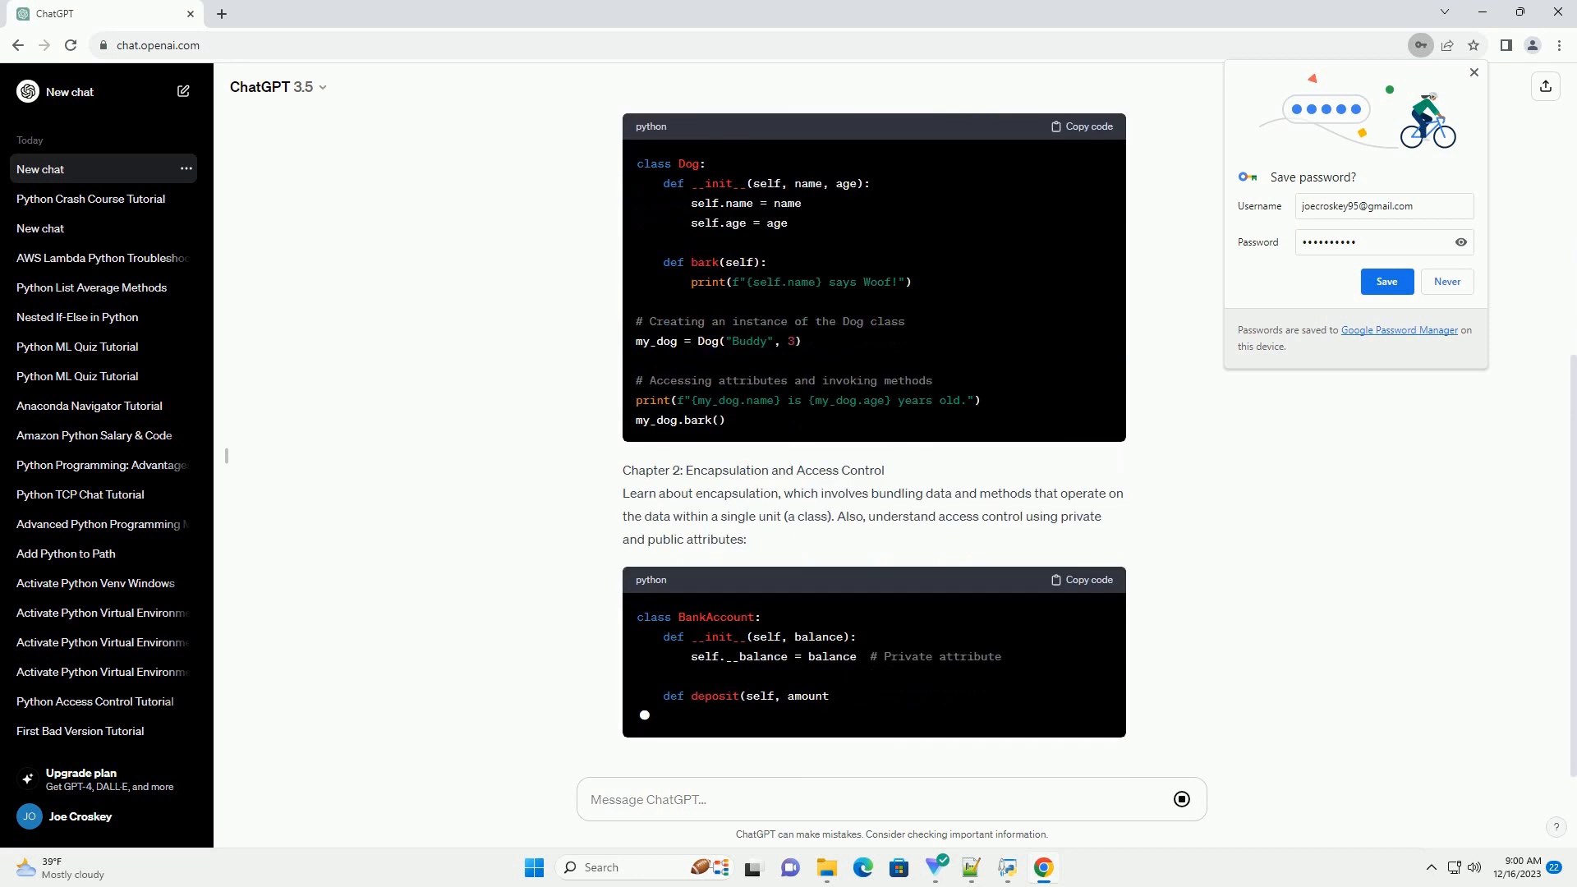
scroll(down, 3)
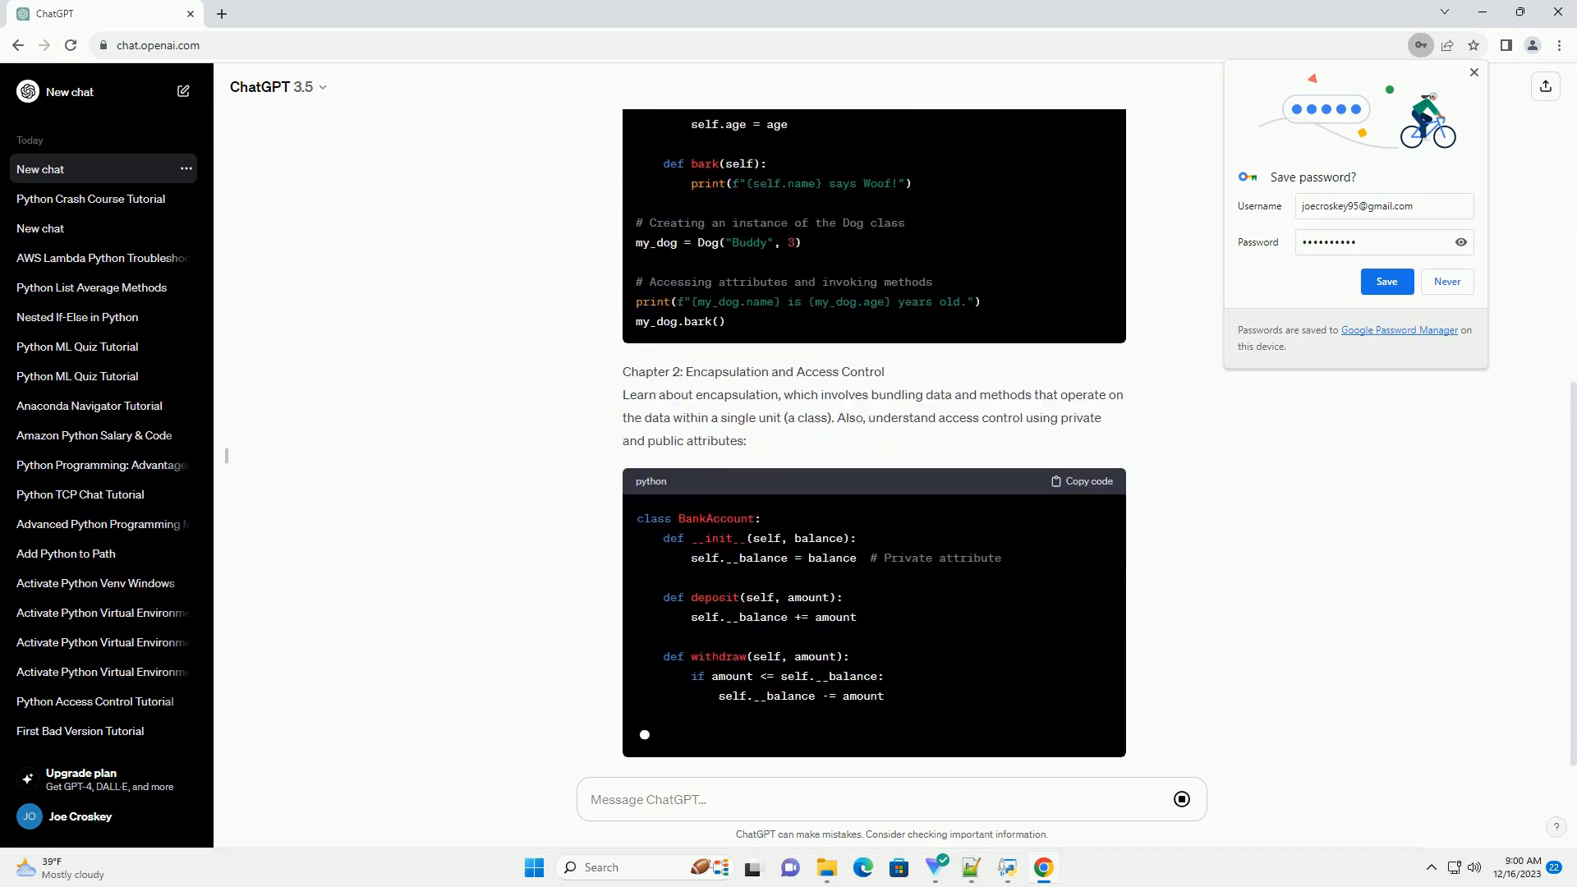
scroll(down, 3)
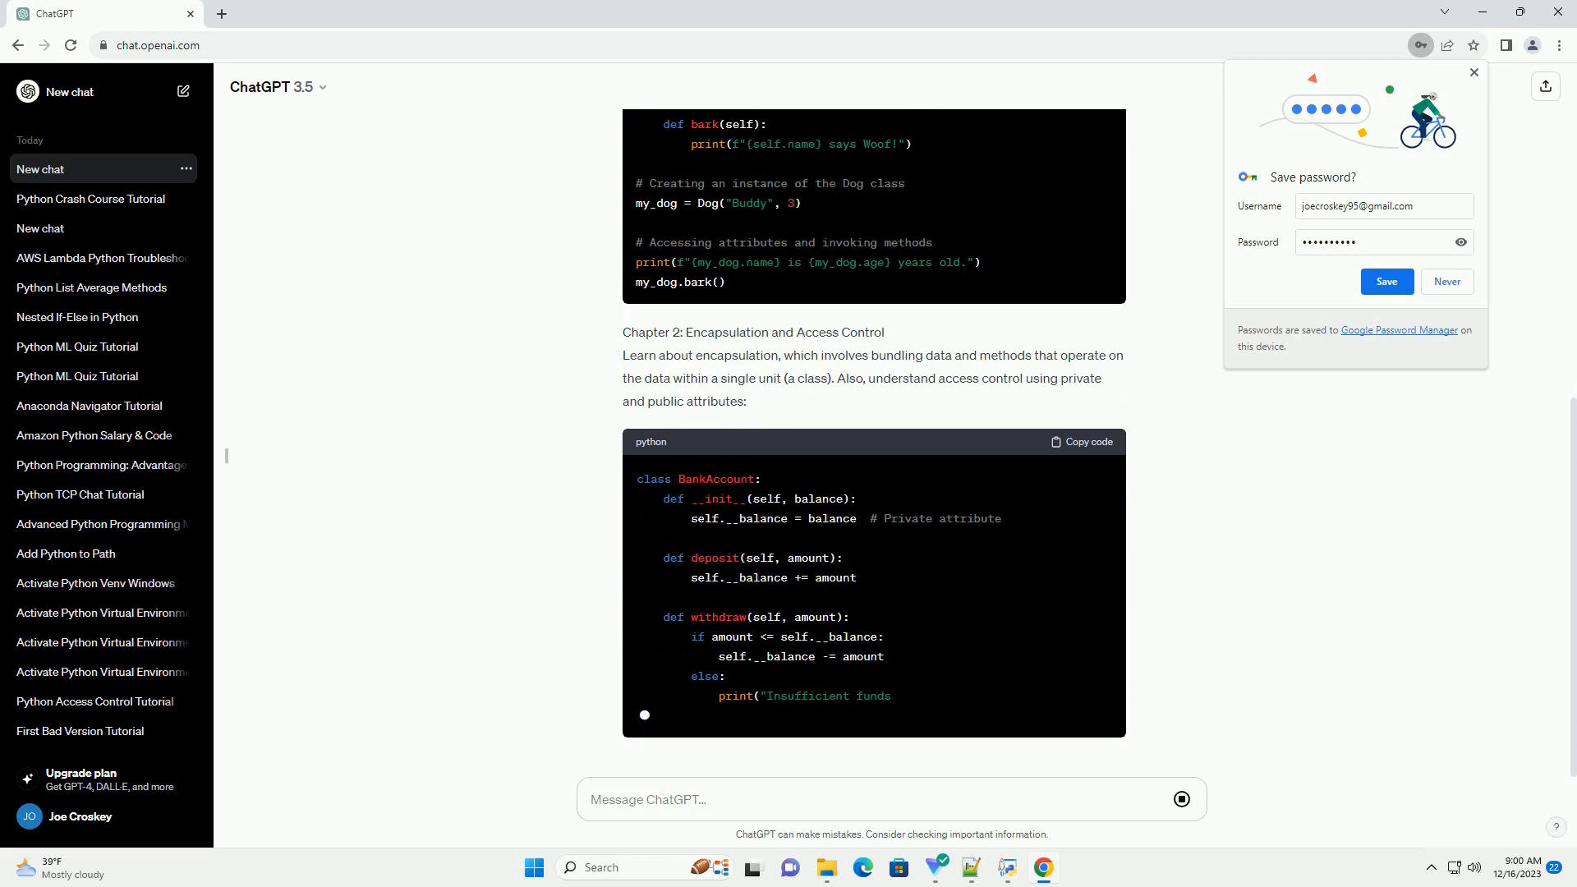
scroll(down, 3)
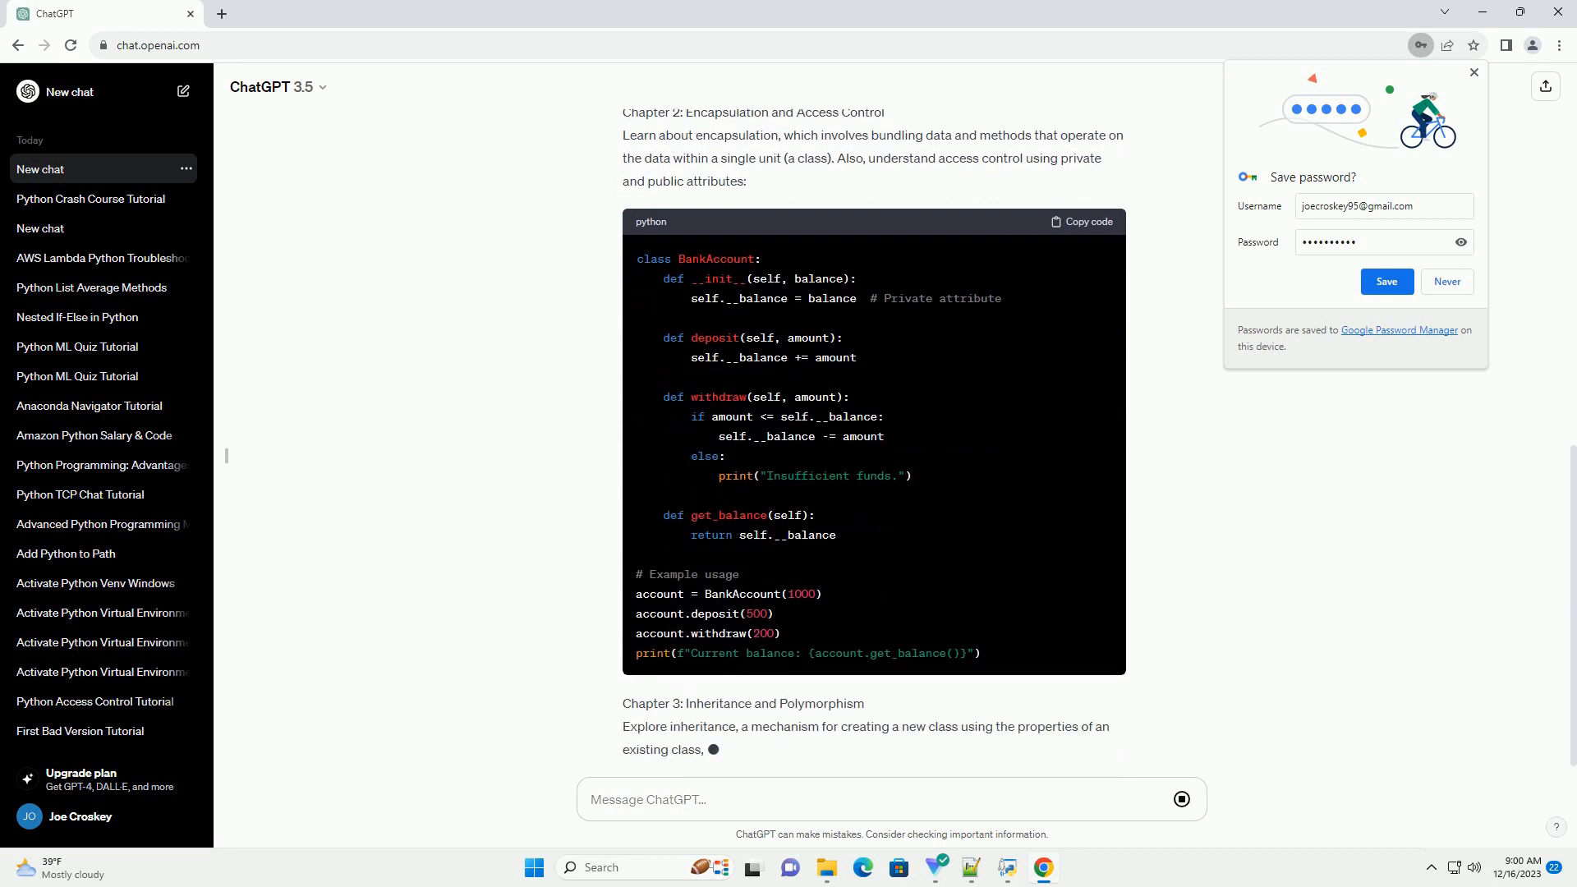
Step: Follow the answer through the Animal, Dog and Cat inheritance code to the Conclusion
scroll(down, 3)
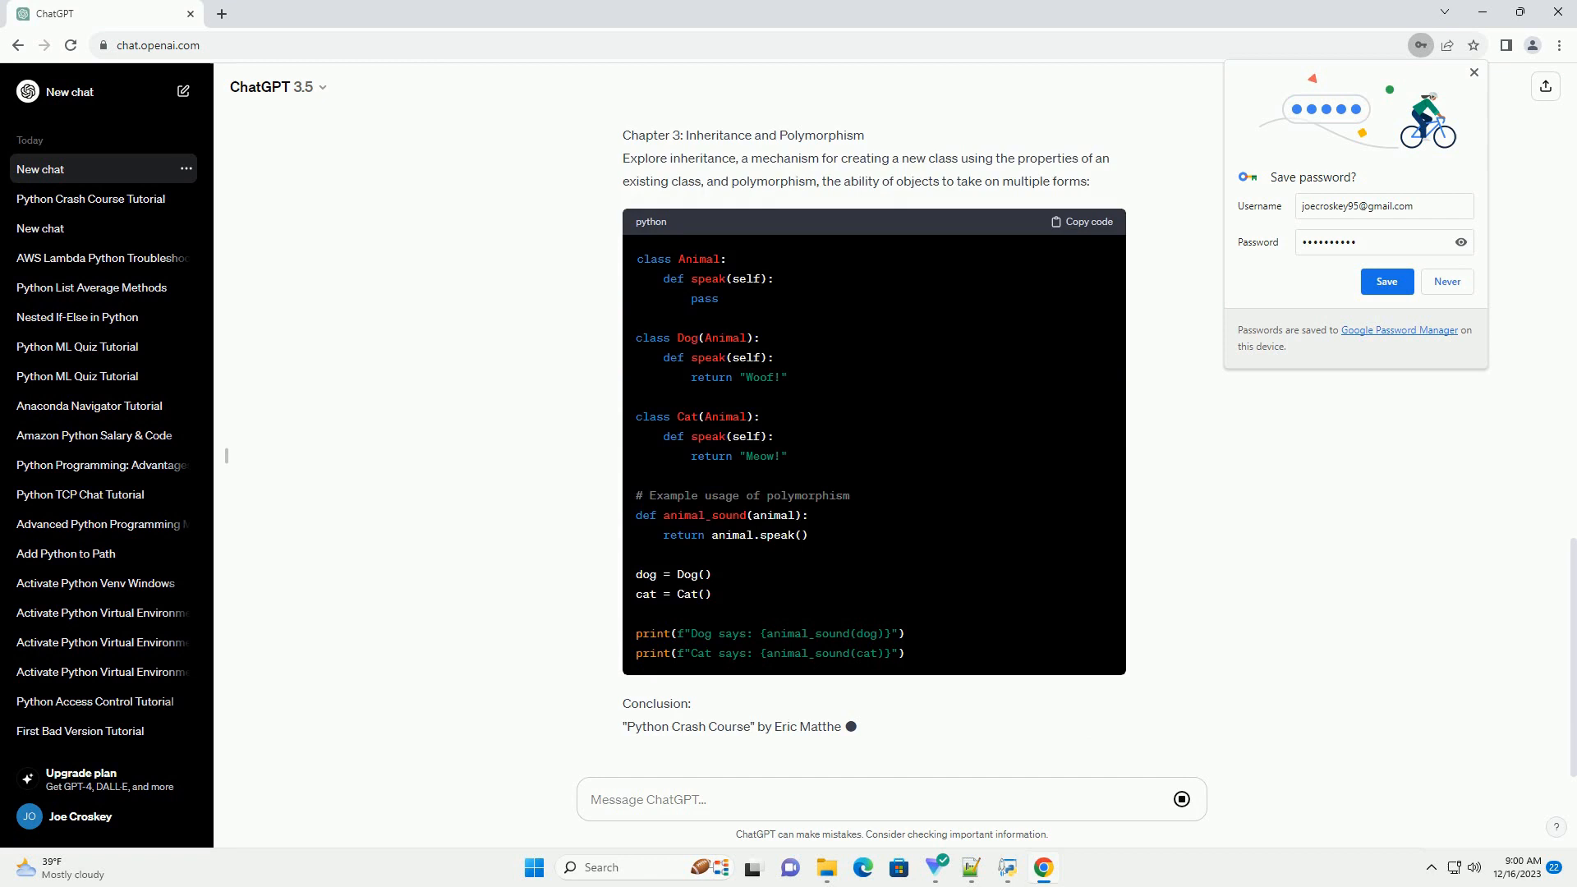
scroll(down, 3)
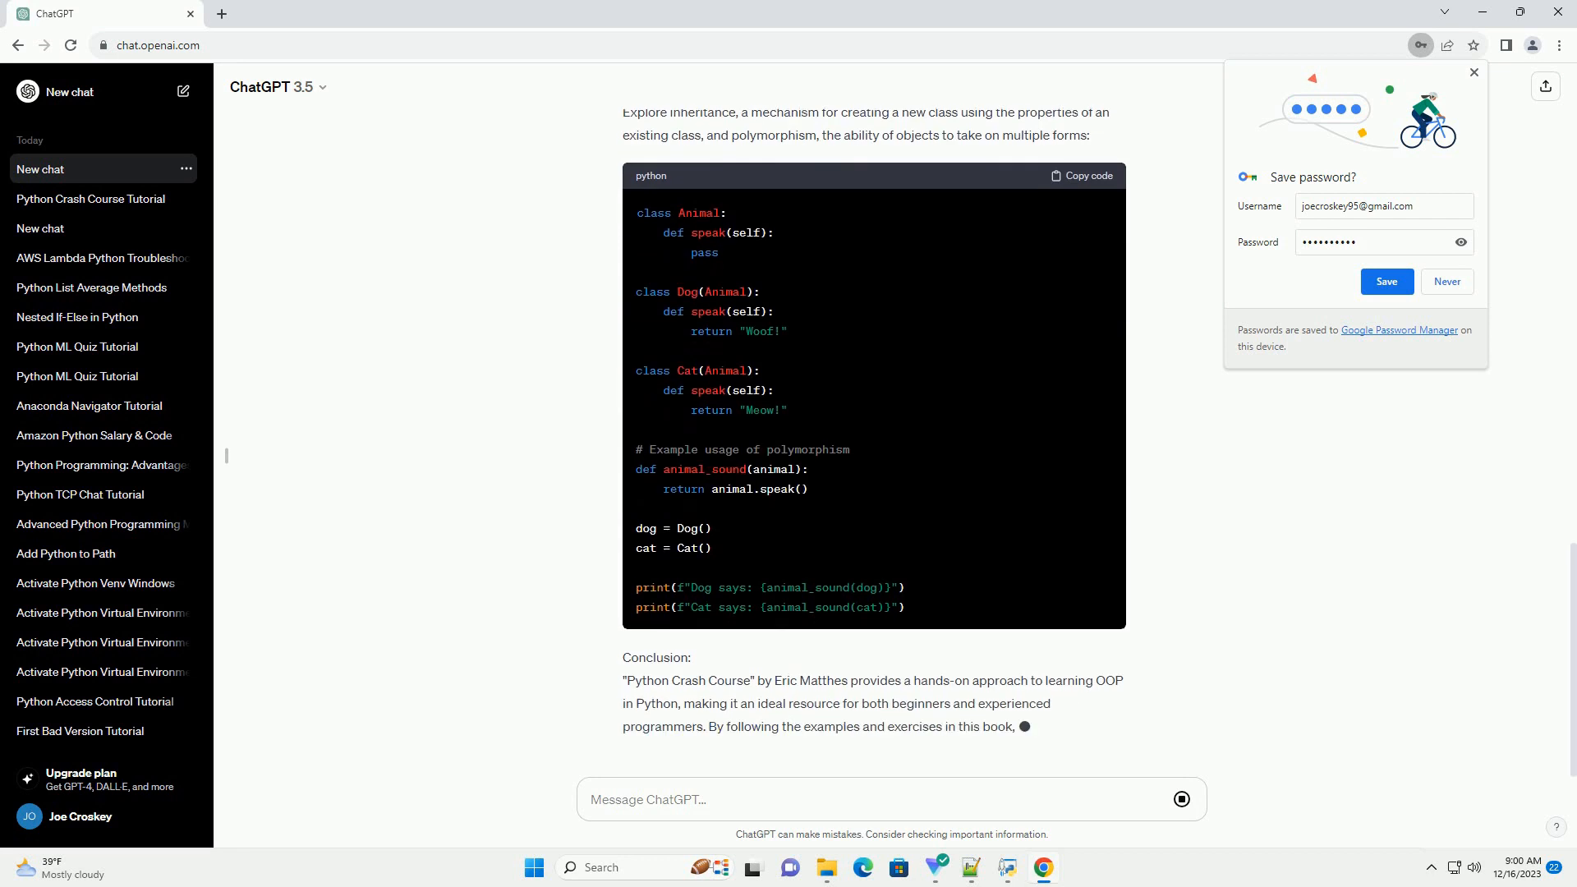